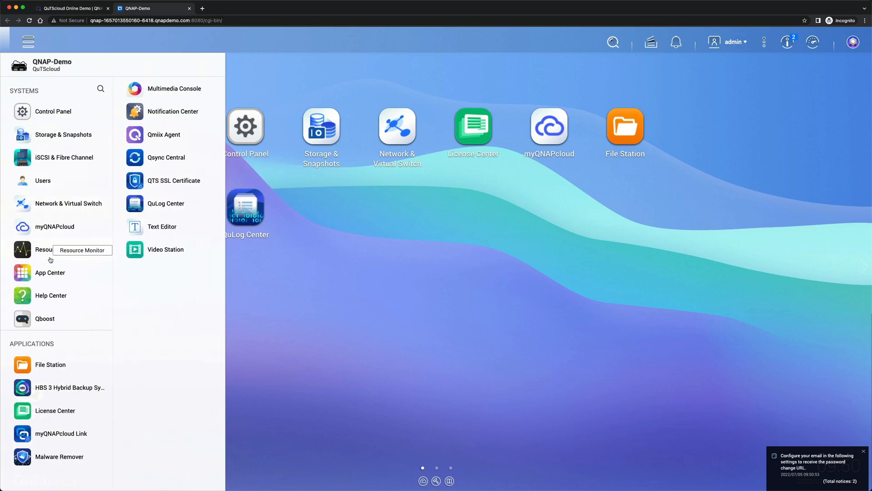
# - Search App Center for 'cont' and install Container Station
pyautogui.click(50, 273)
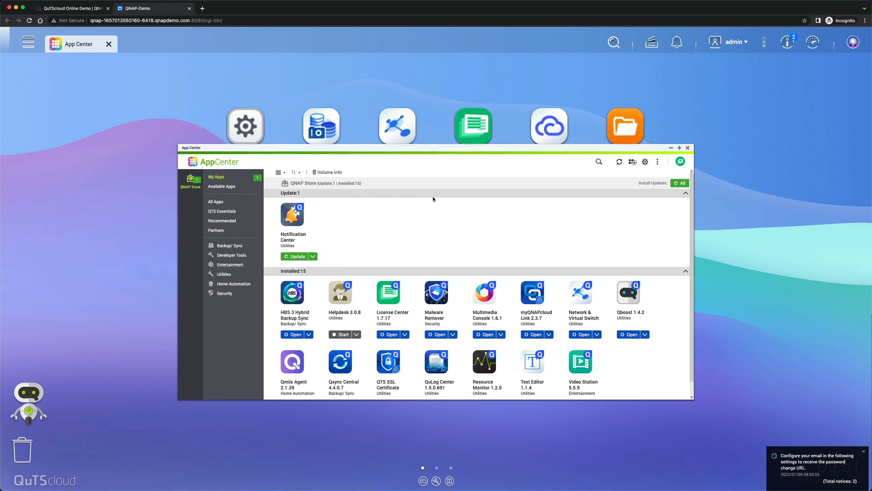
pyautogui.click(599, 162)
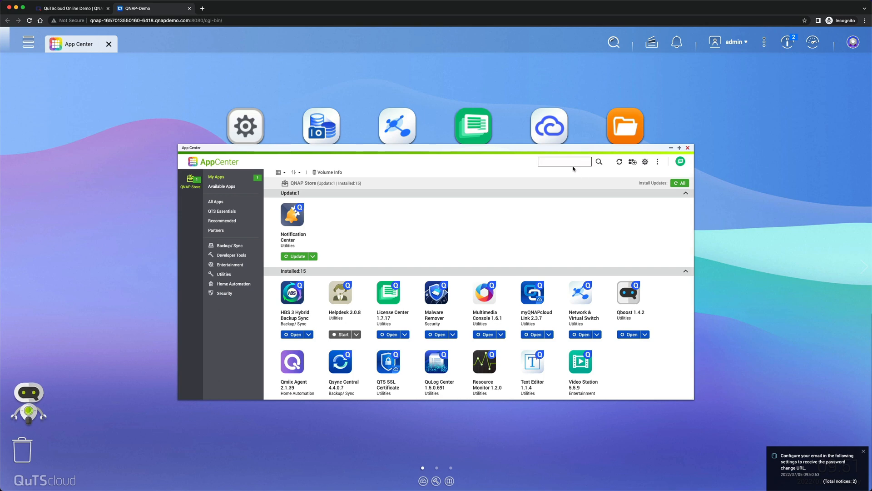
pyautogui.write('cont')
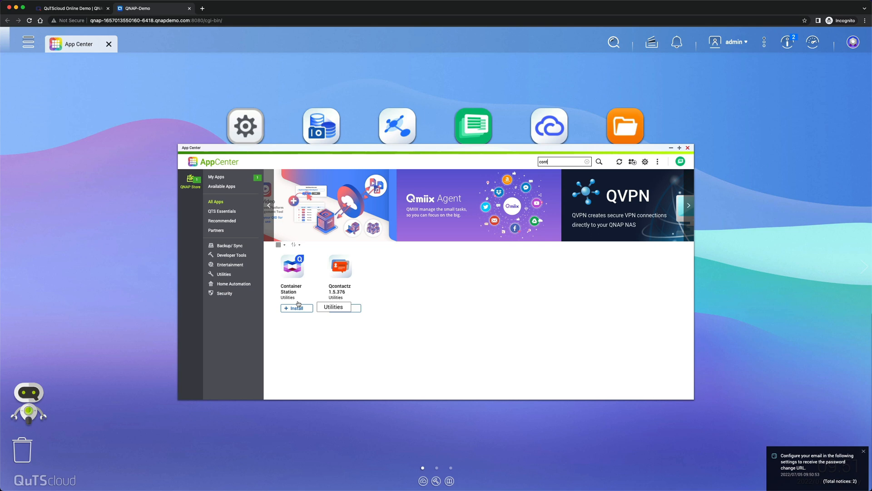
pyautogui.click(297, 308)
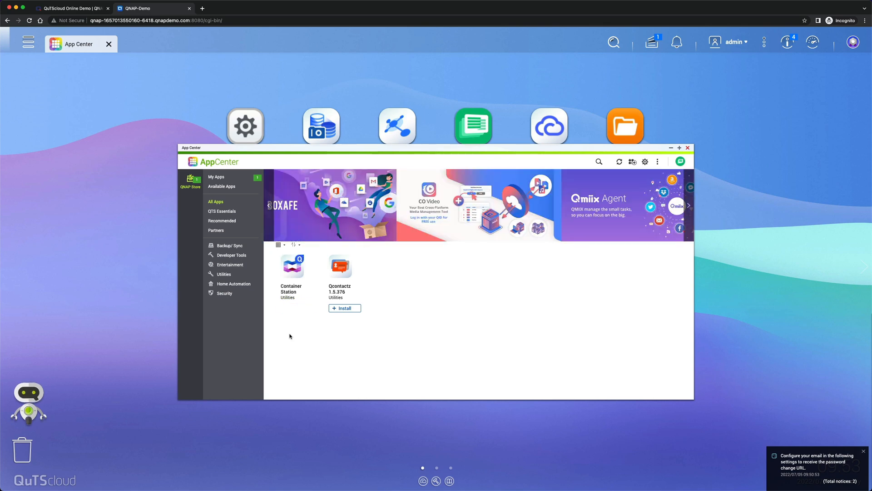
# - Launch Container Station and start it with the default /Container shared folder
pyautogui.click(345, 308)
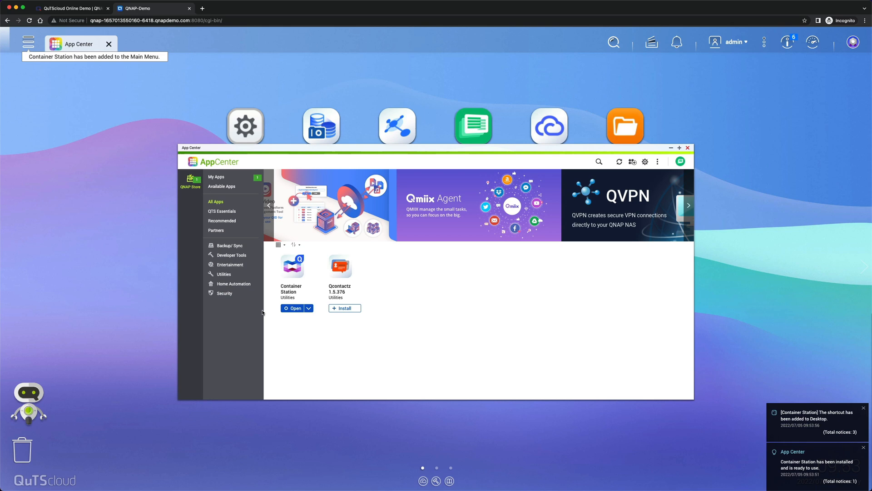
pyautogui.click(294, 308)
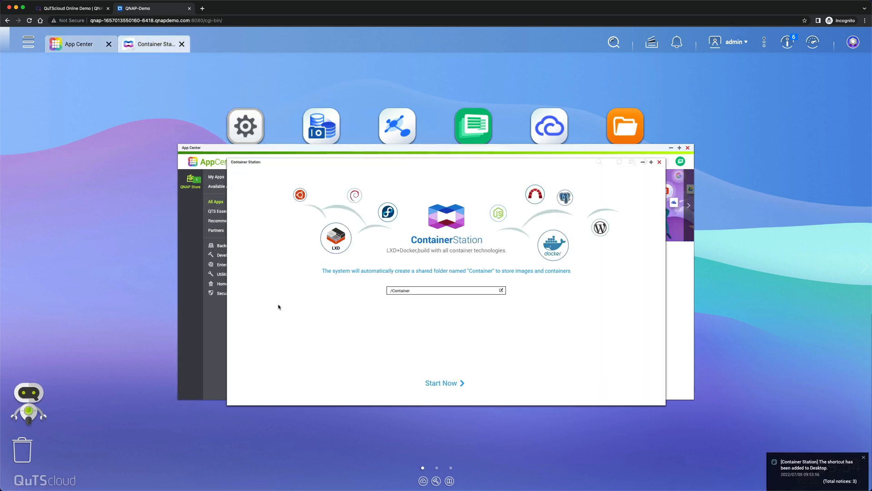
pyautogui.click(444, 383)
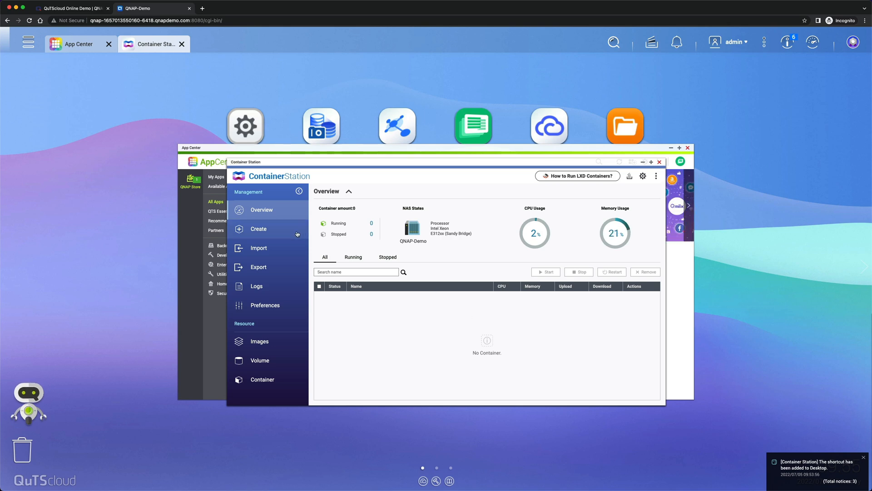
# - Search Docker Hub for 'openspeedtest' and install openspeedtest/latest at version latest
pyautogui.click(258, 228)
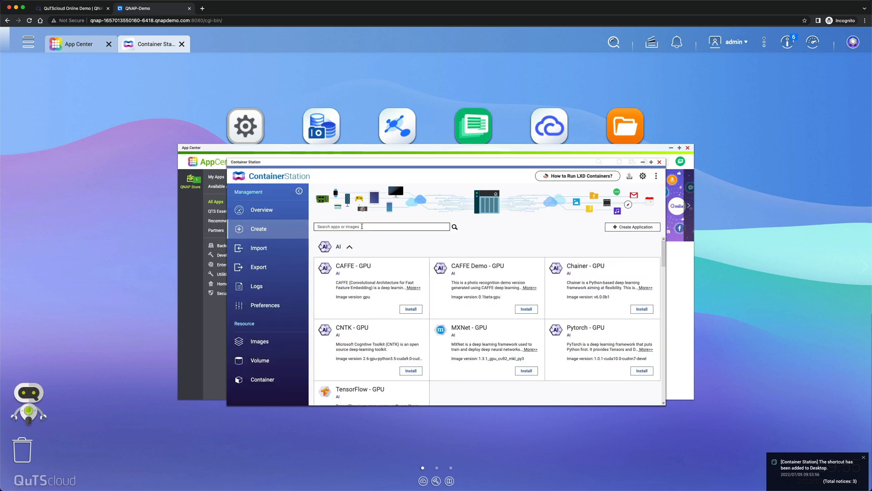
pyautogui.write('openspeedtest')
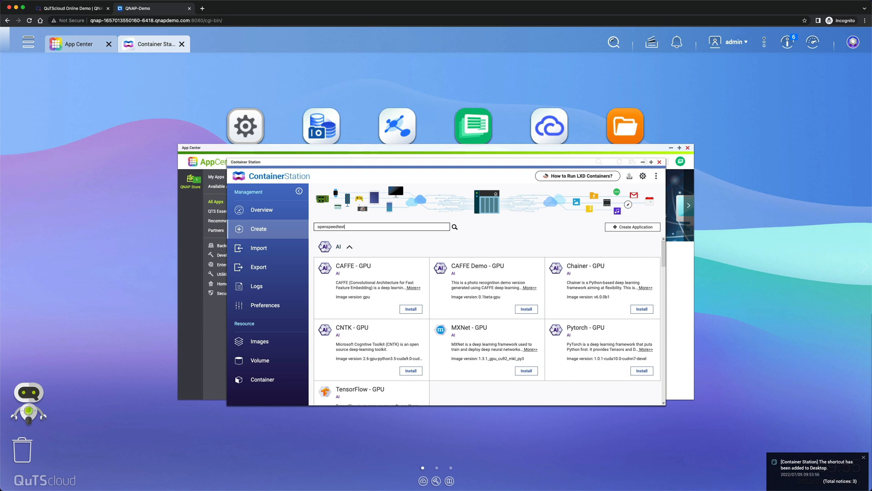
pyautogui.click(457, 244)
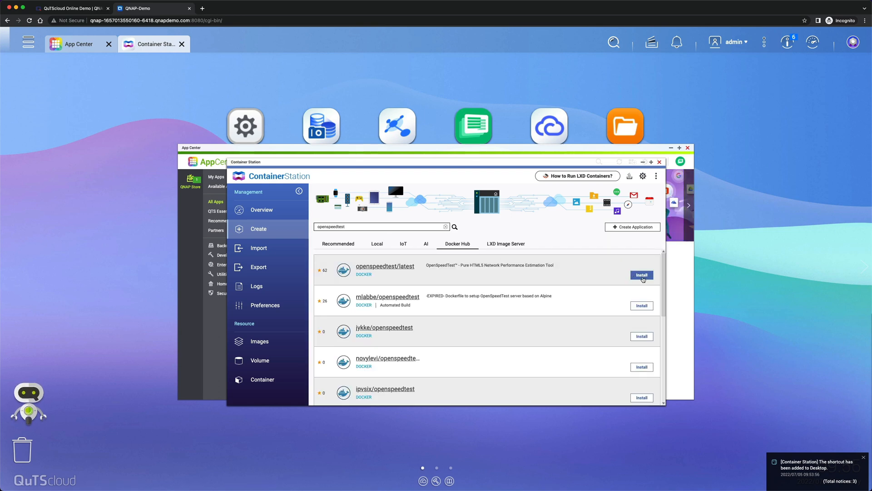
pyautogui.click(641, 274)
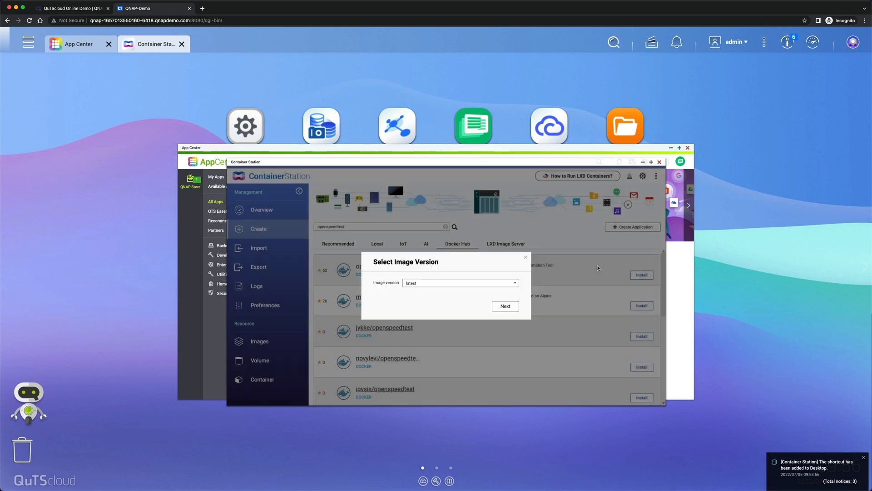
pyautogui.click(505, 305)
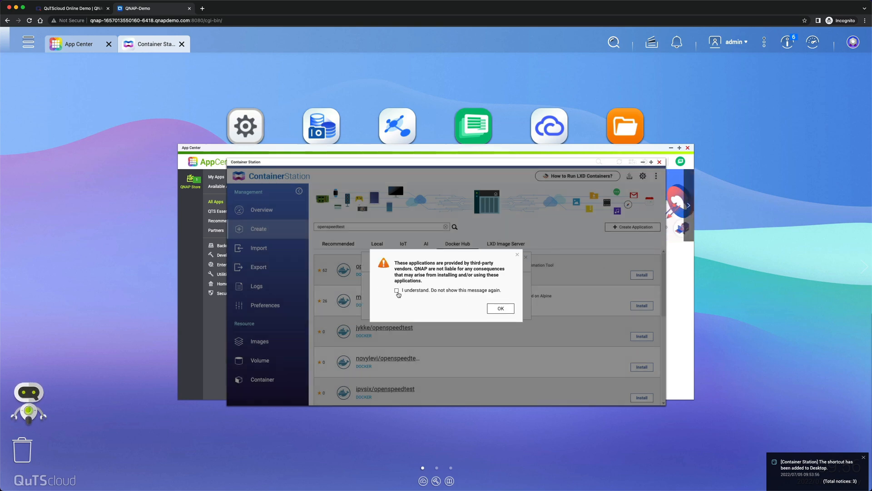
# - Accept the third-party warning and create the OpenSpeedTest container with default settings
pyautogui.click(499, 308)
pyautogui.write('OpenSpeedTest')
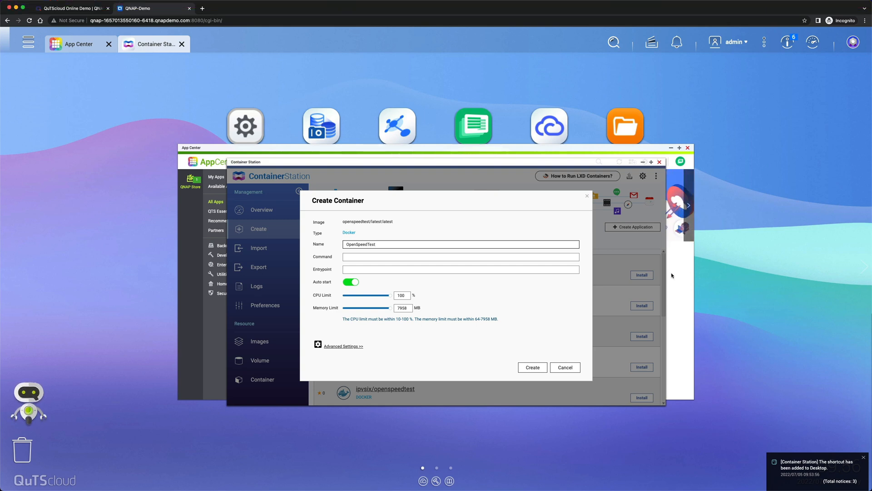
pyautogui.click(531, 367)
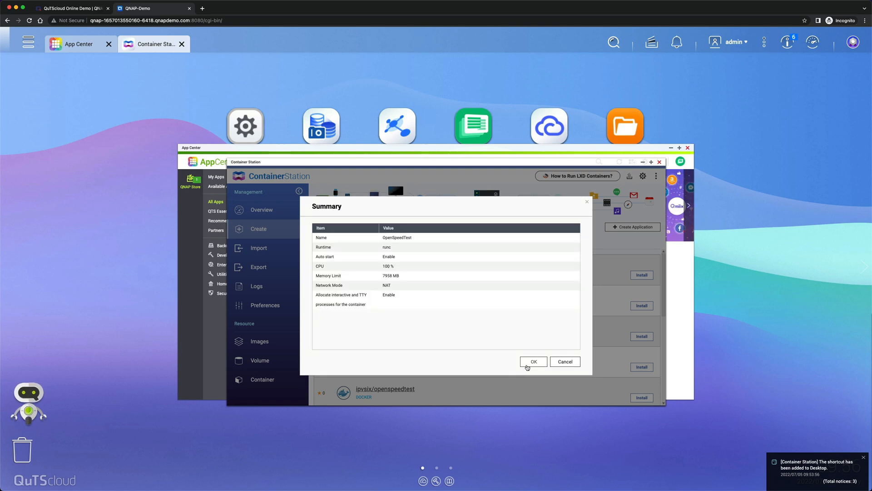
pyautogui.click(533, 361)
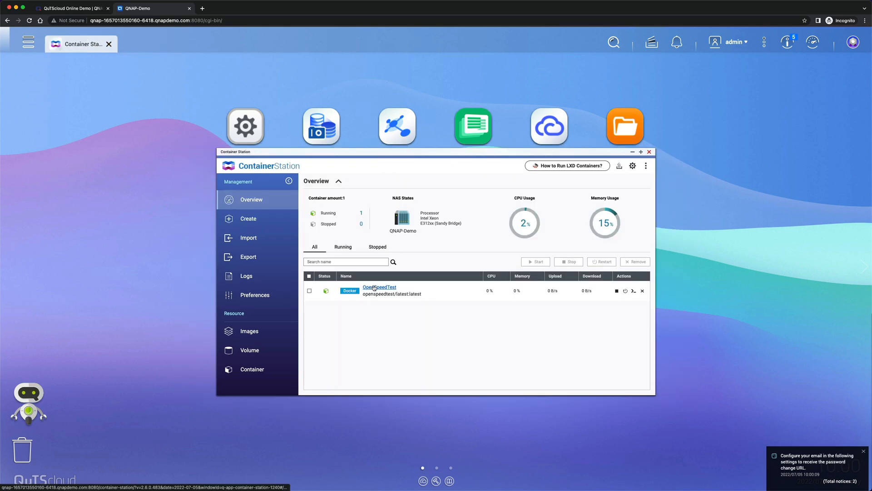
# - Open the OpenSpeedTest container's details and its settings to view port forwarding
pyautogui.click(380, 287)
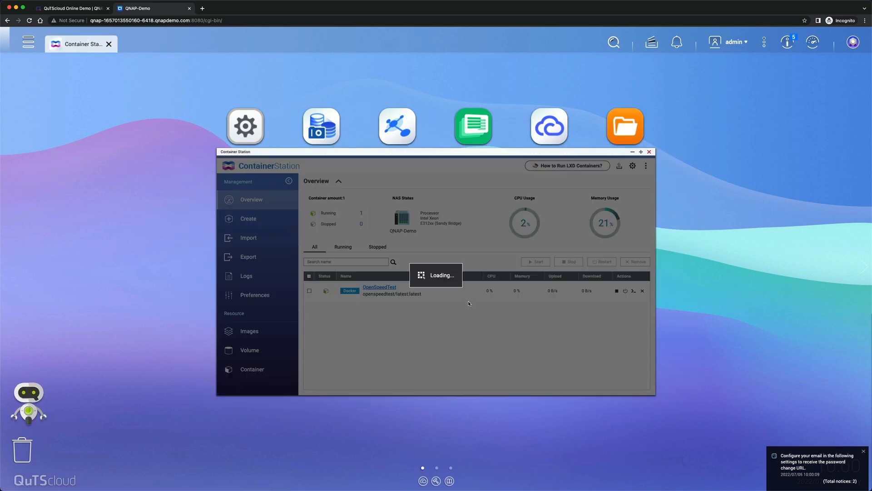
pyautogui.click(379, 287)
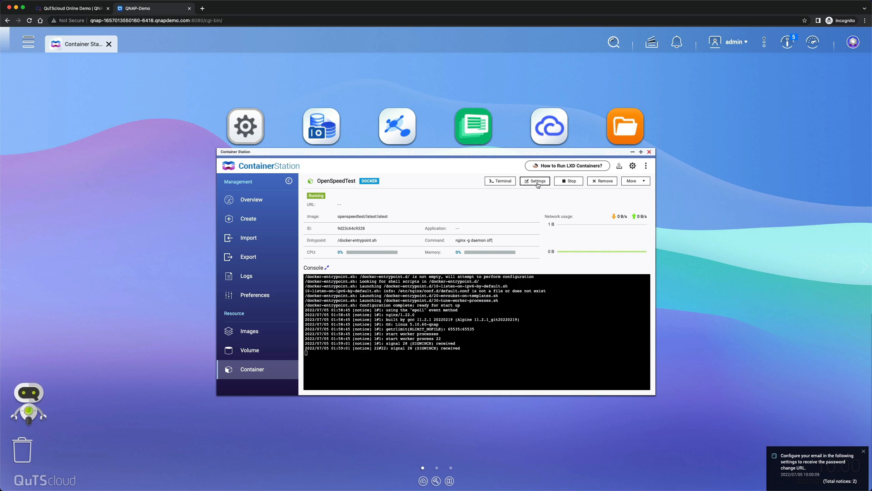
pyautogui.click(535, 181)
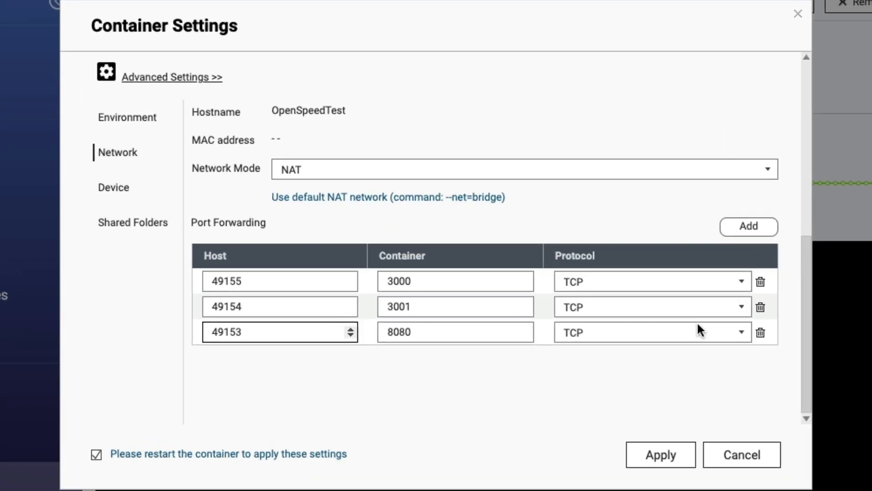
# - Remove the 8080 rule, set host ports 90 and 91, and apply
pyautogui.click(761, 332)
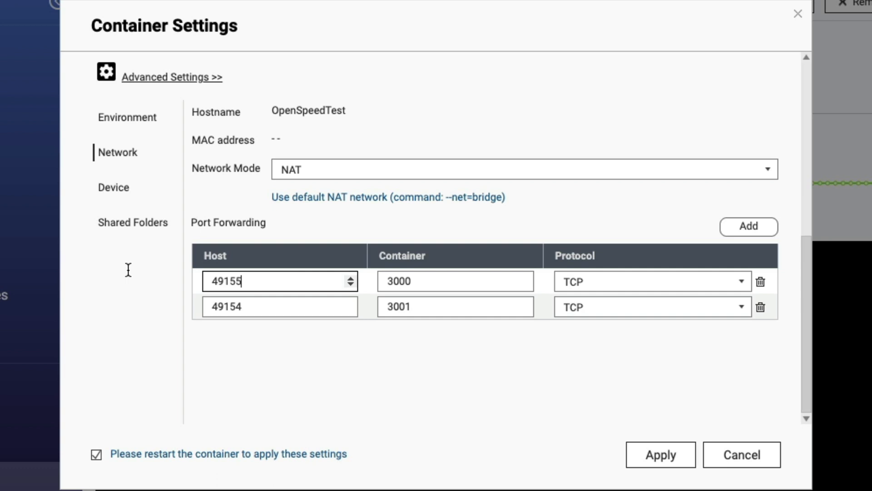
pyautogui.write('90')
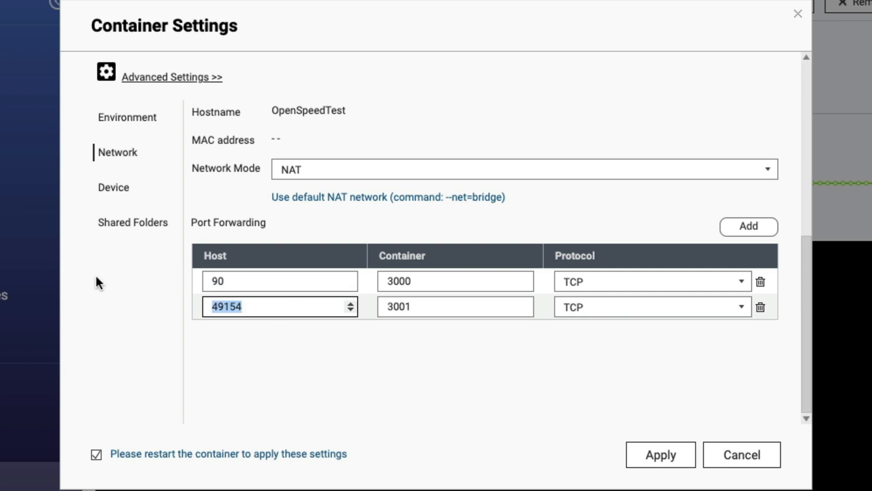
pyautogui.write('91')
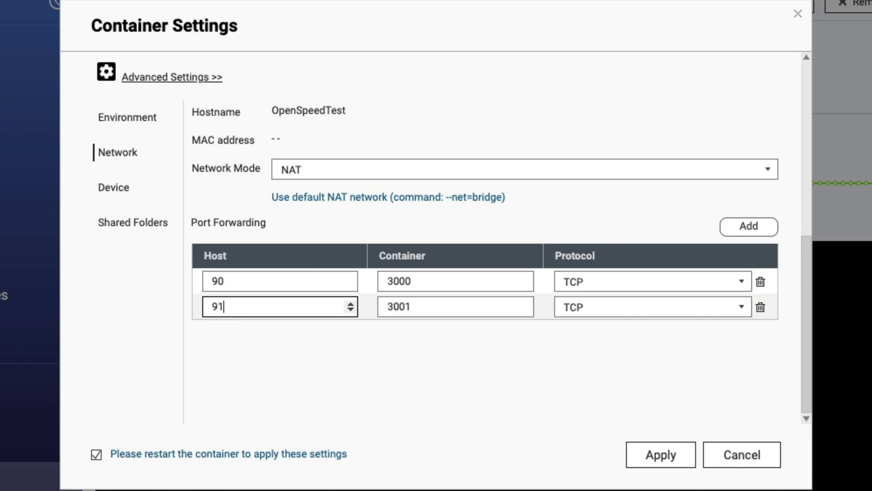
pyautogui.moveTo(660, 455)
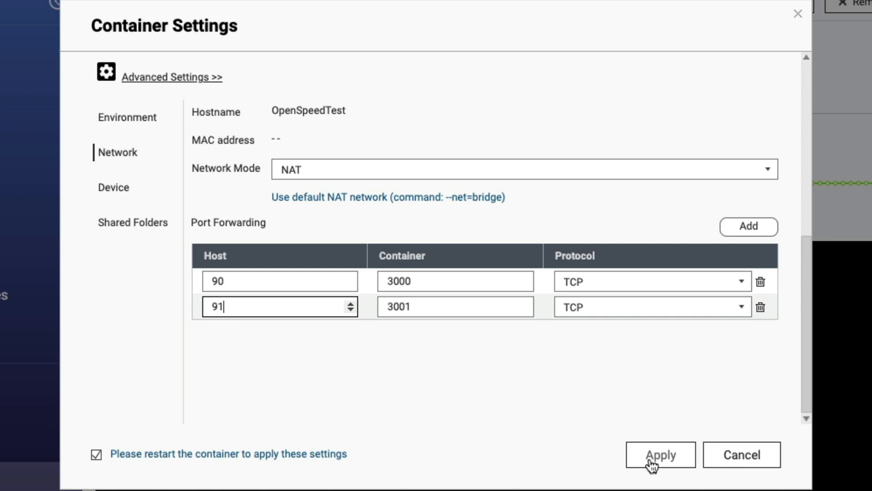
pyautogui.click(659, 454)
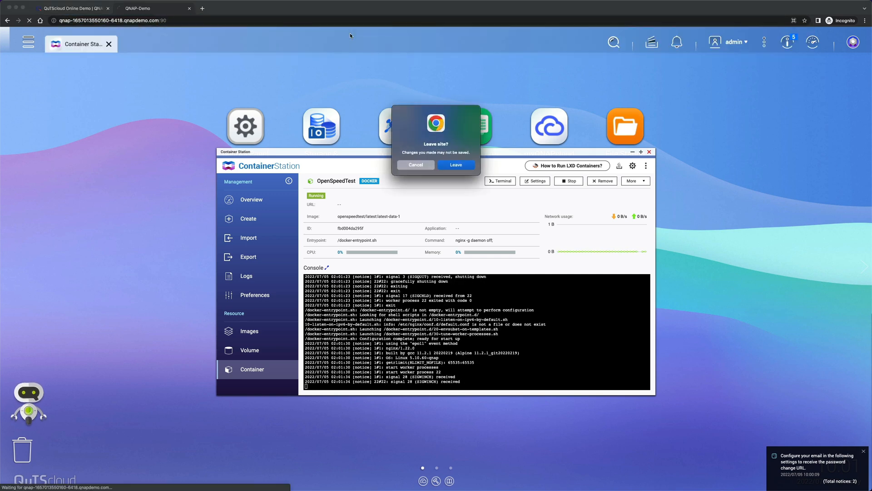
# - Leave the settings page to load OpenSpeedTest on port 90
pyautogui.click(456, 164)
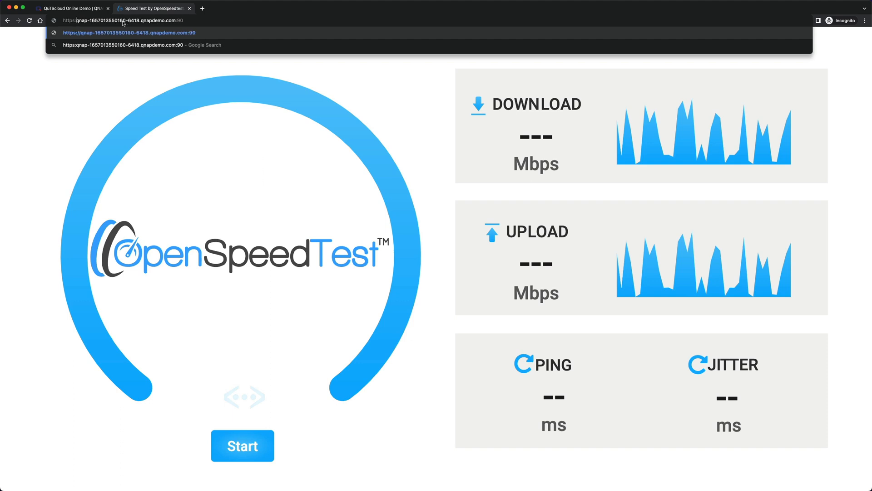
pyautogui.moveTo(221, 15)
pyautogui.write('1')
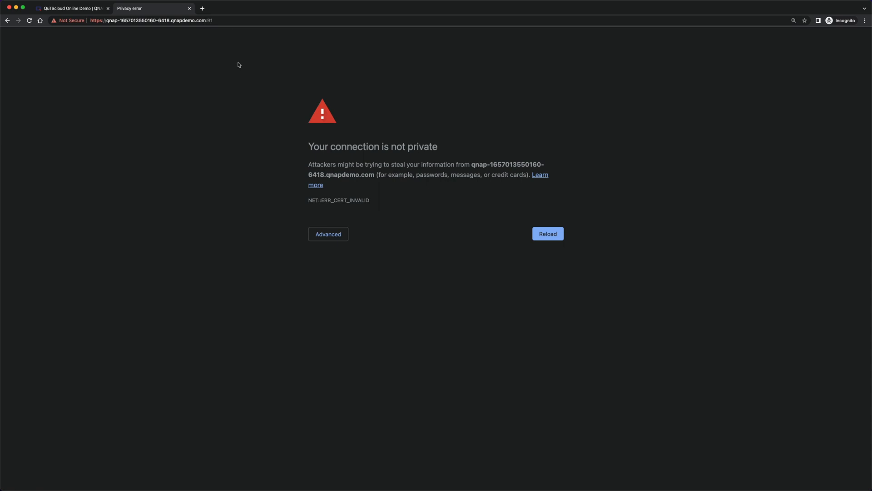
# - Proceed past the port 91 certificate warning, then visit Docker Hub's openspeedtest profile
pyautogui.click(327, 233)
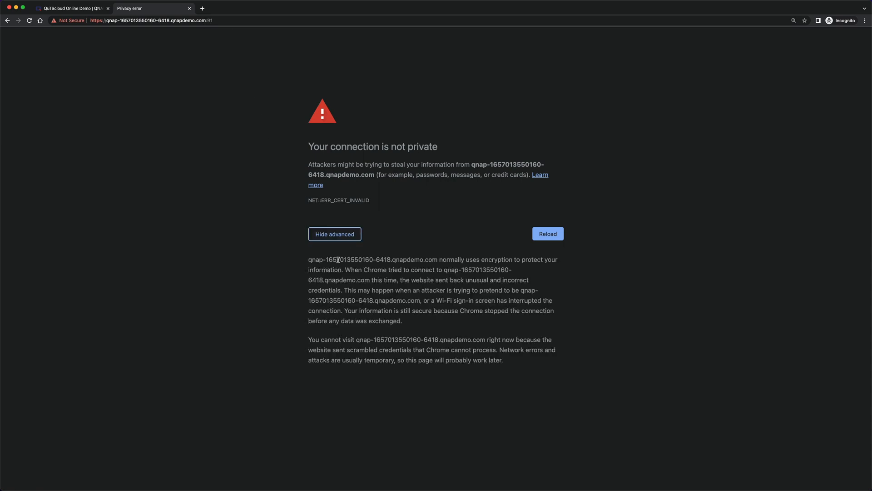
pyautogui.click(547, 234)
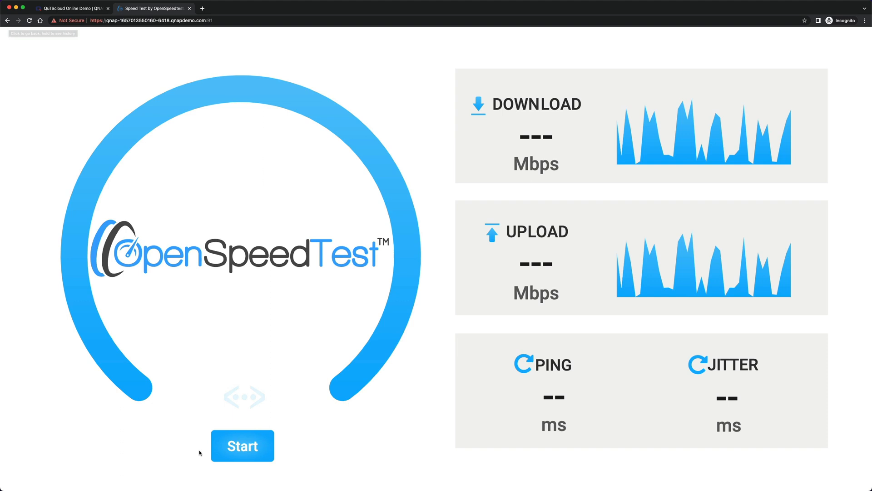
pyautogui.click(242, 446)
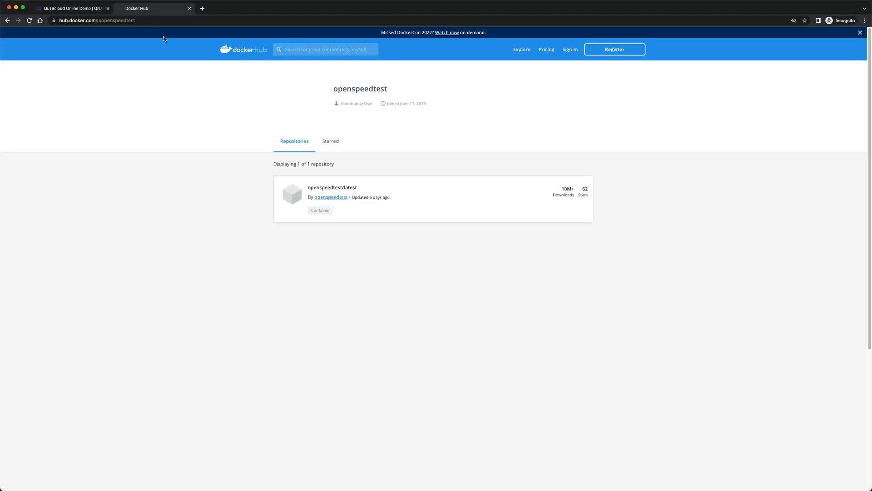
# - Open the openspeedtest/latest repository and scroll through its Overview documentation
pyautogui.click(332, 188)
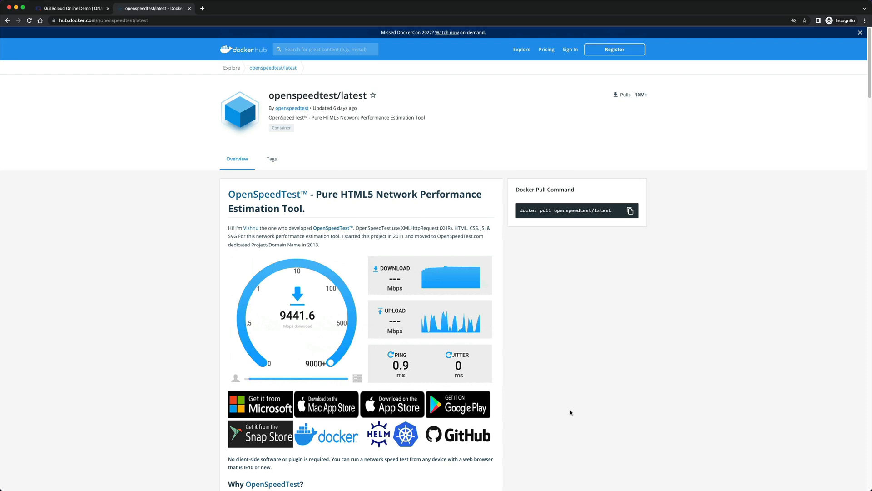
pyautogui.scroll(-3)
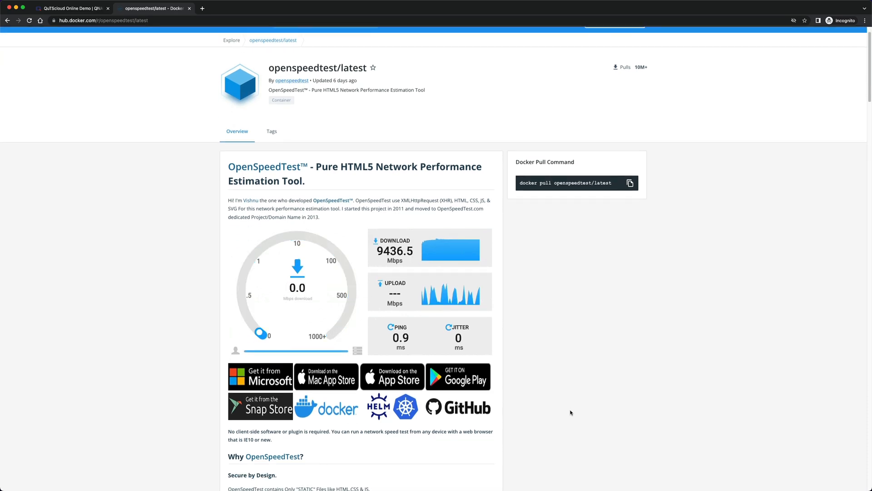
pyautogui.scroll(-3)
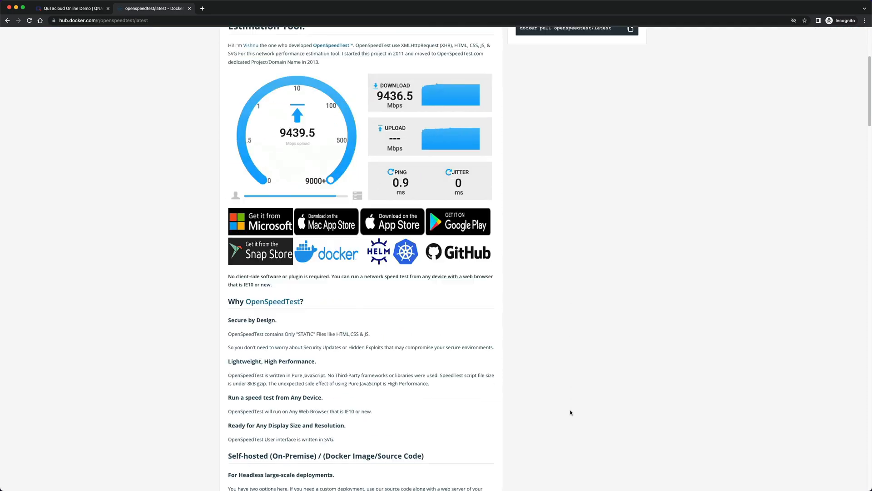
pyautogui.scroll(-3)
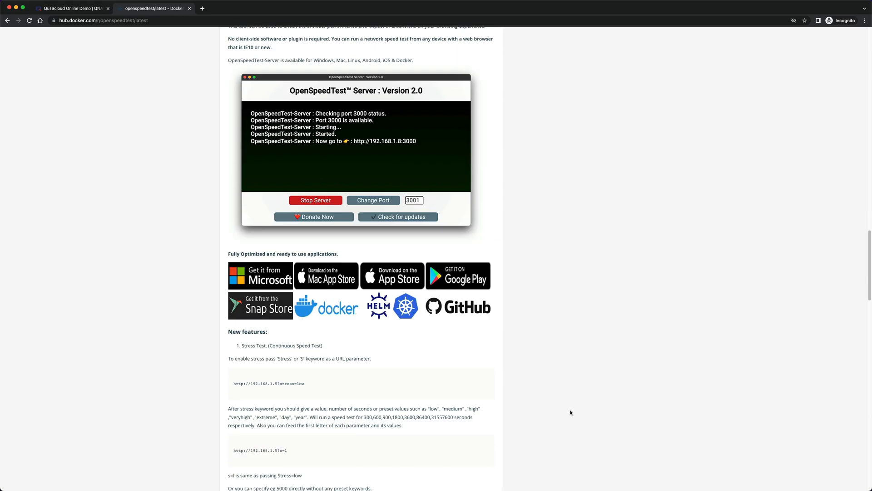
pyautogui.scroll(-3)
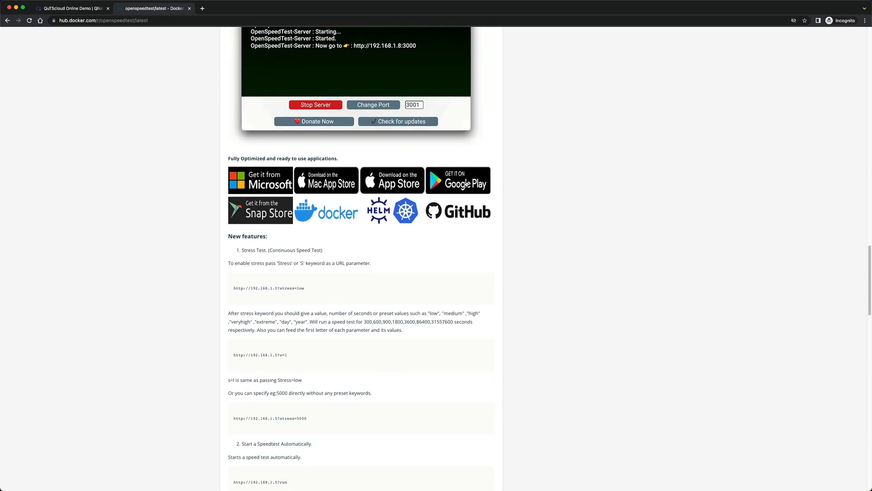
pyautogui.scroll(-3)
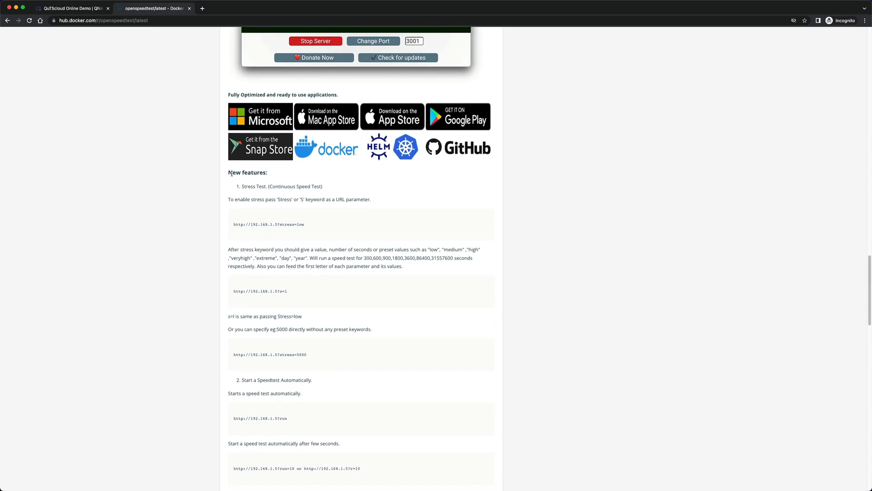
pyautogui.scroll(-3)
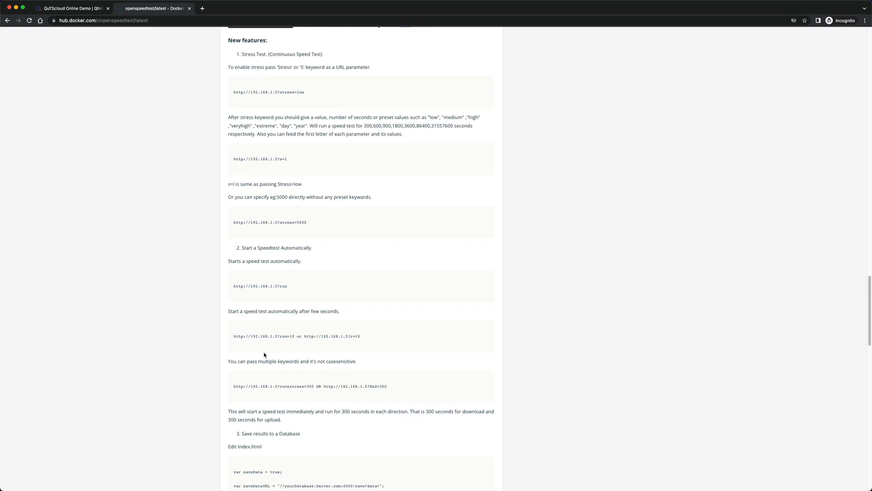